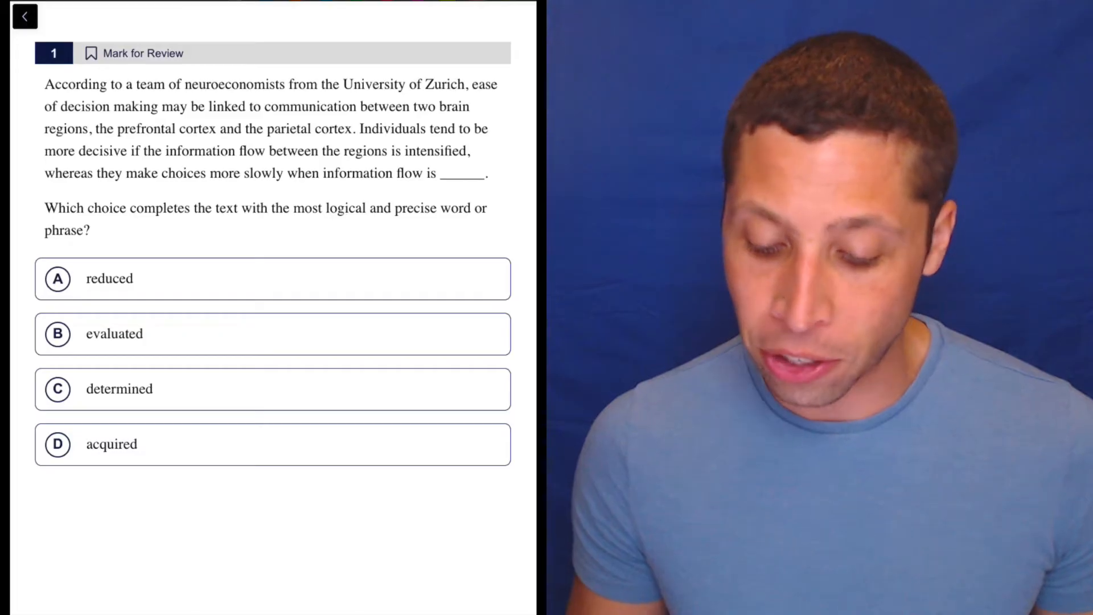
# Step: Highlight "intensified, whereas" in the passage and handwrite "weakened" in the blank
pyautogui.doubleClick(67, 173)
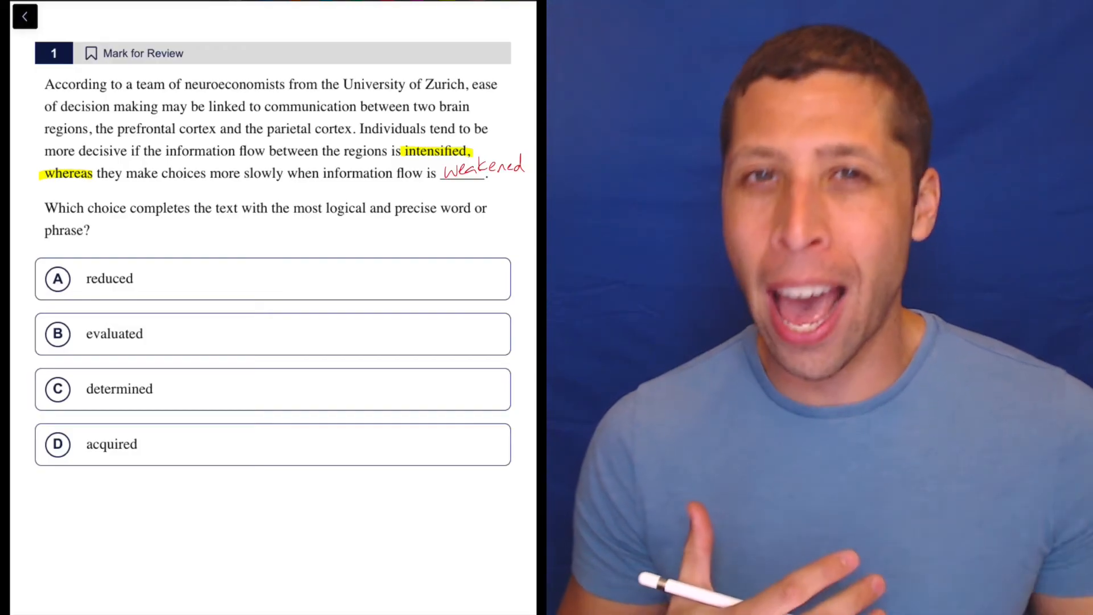
# Step: Cross out choices B (evaluated), C (determined) and D (acquired), leaving A, reduced
pyautogui.click(57, 334)
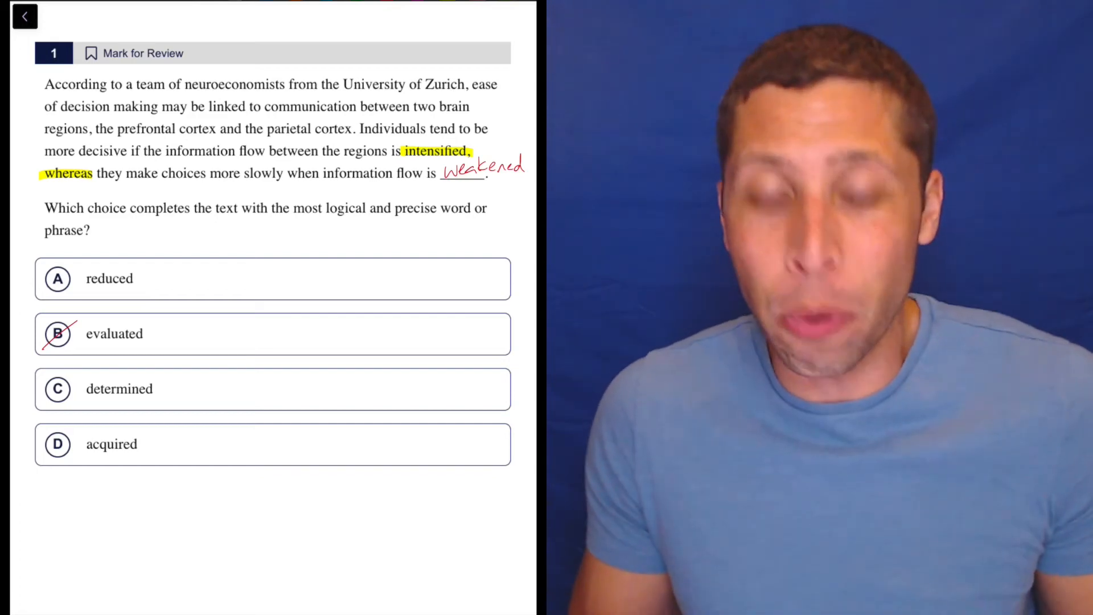
pyautogui.click(57, 389)
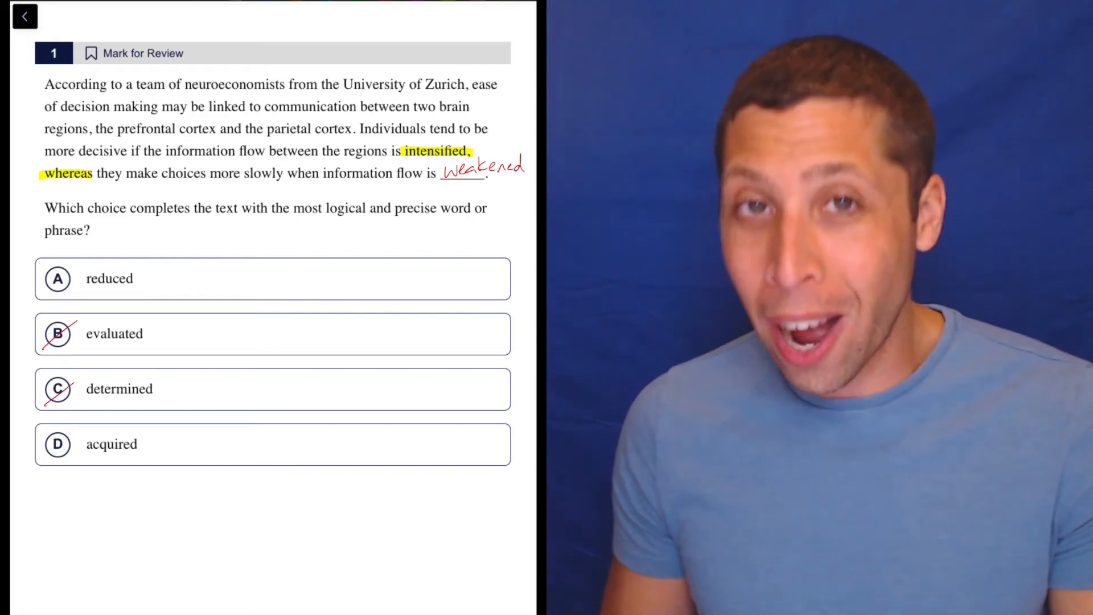
pyautogui.click(58, 444)
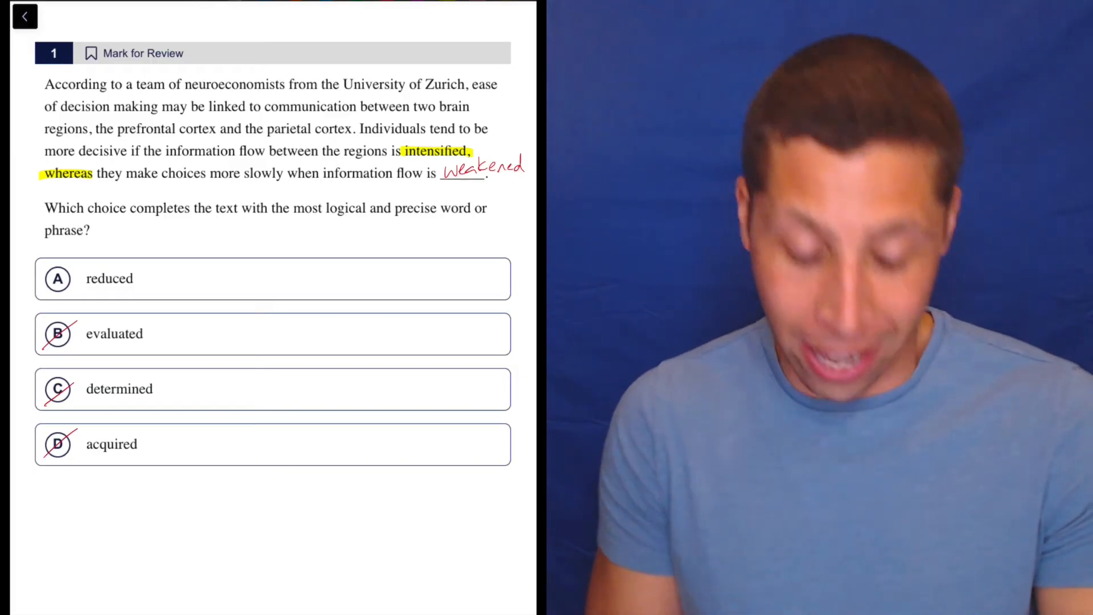